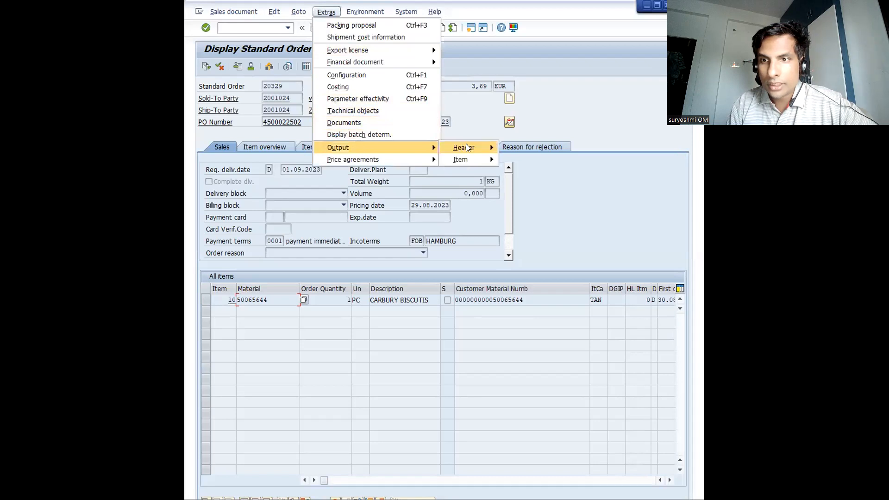
Step: Show the header-level output records for standard order 20329 via Extras > Output > Header
click(463, 147)
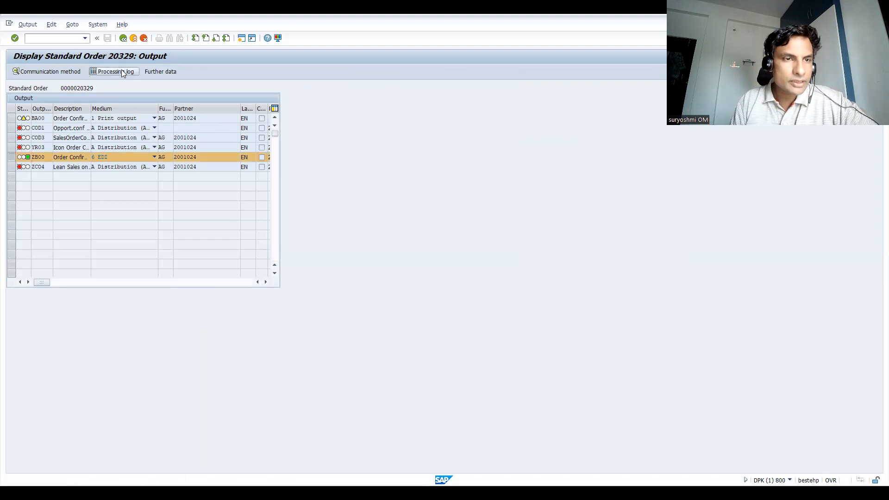
click(115, 71)
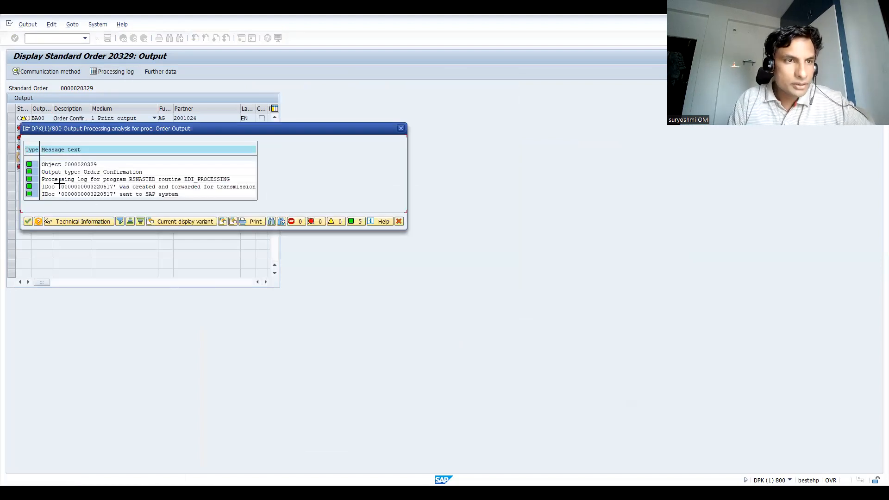
double_click(86, 186)
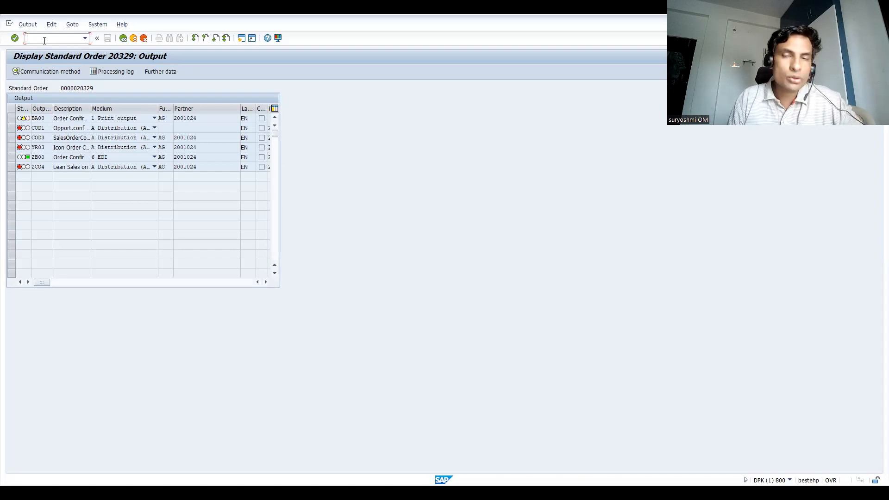
Step: Leave the order output with a /n transaction code and reach the IDoc List selection screen
text(/n)
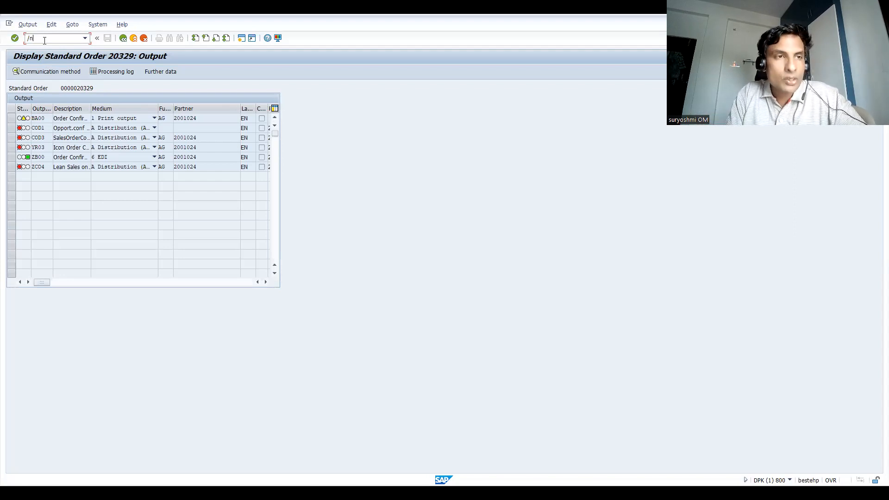
text(va)
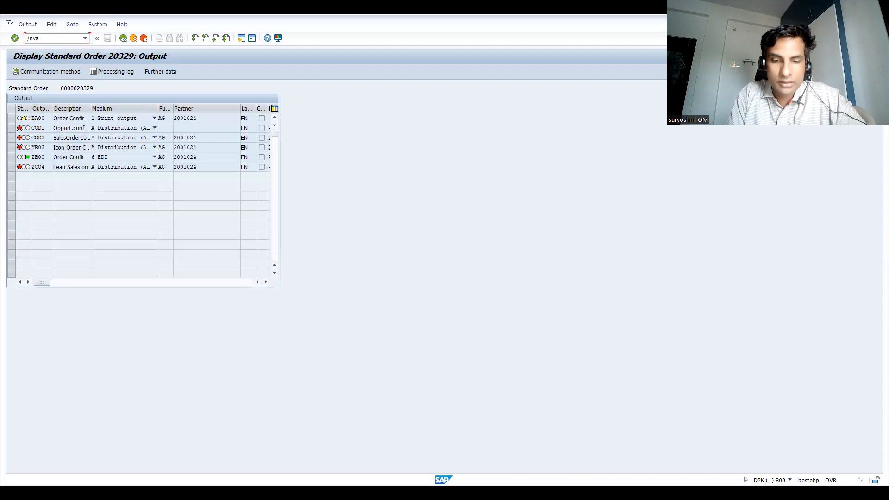
text(0)
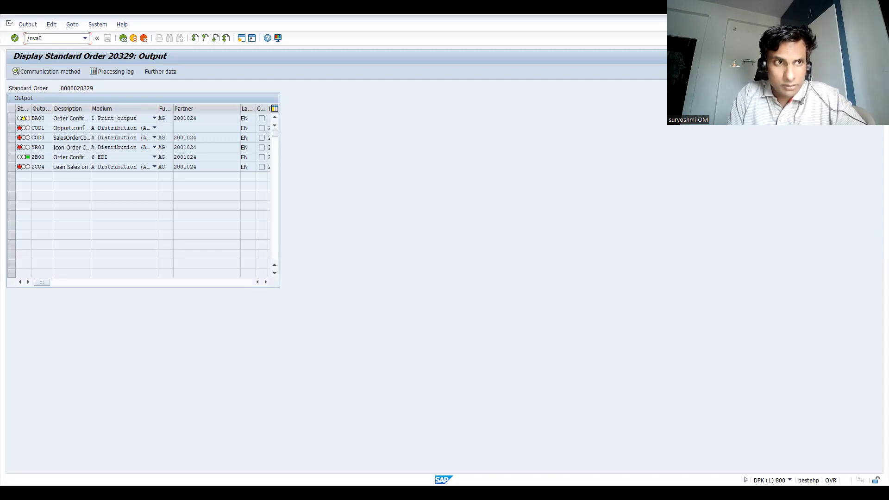
click(53, 37)
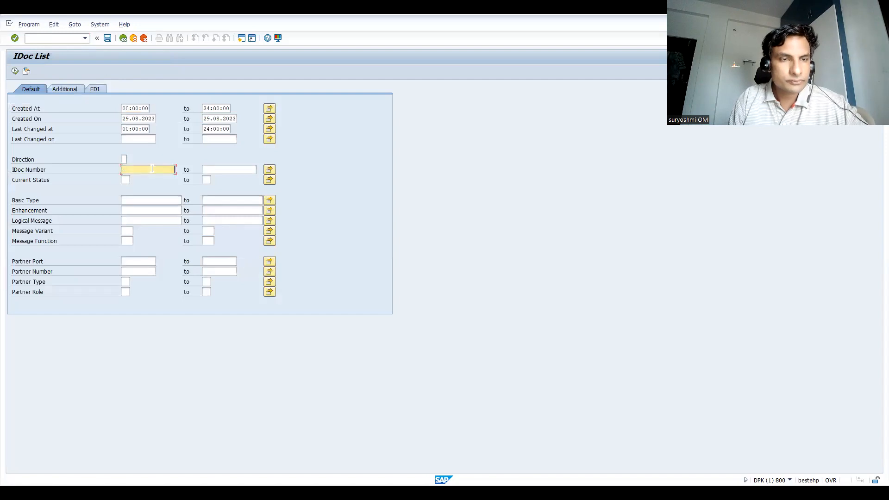
text(0000000003220517)
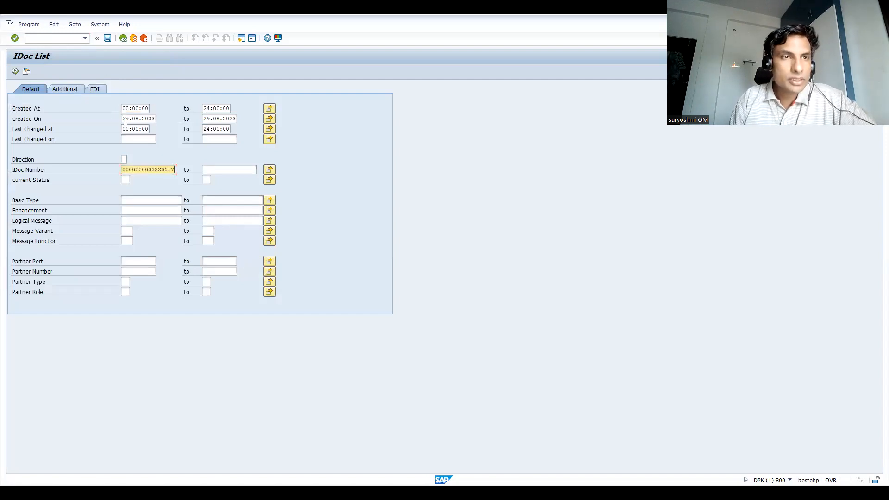
click(15, 71)
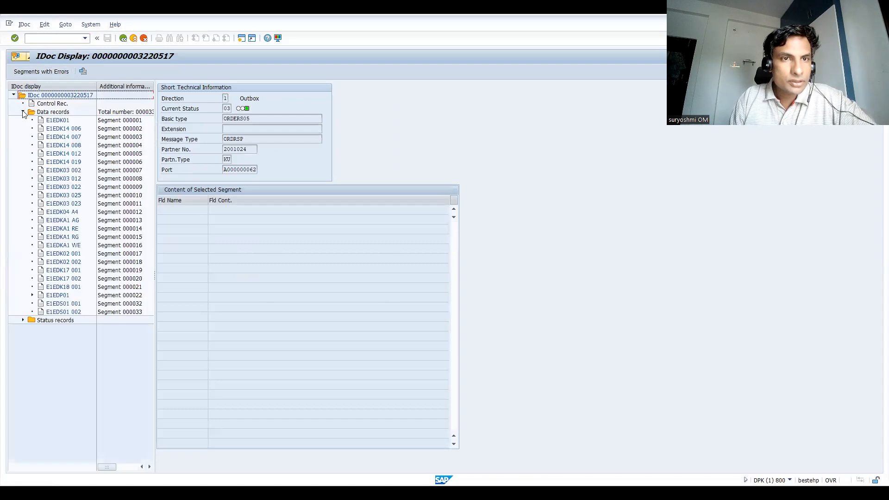
click(271, 139)
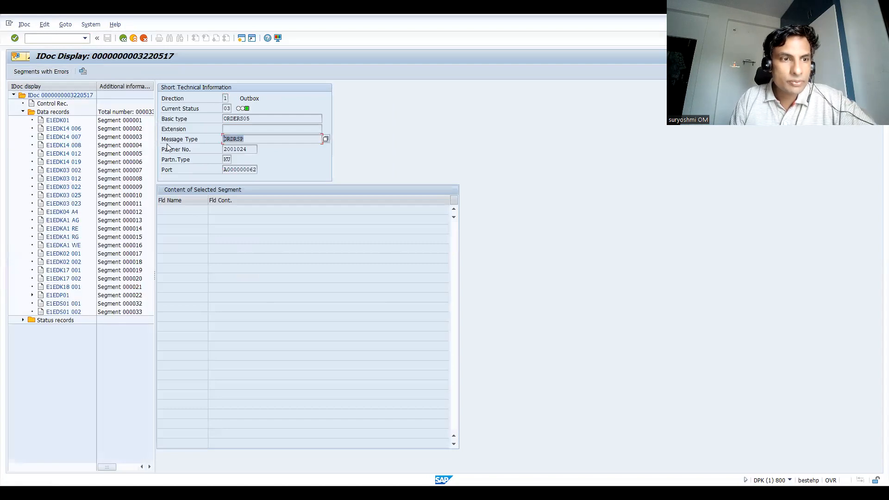
click(23, 320)
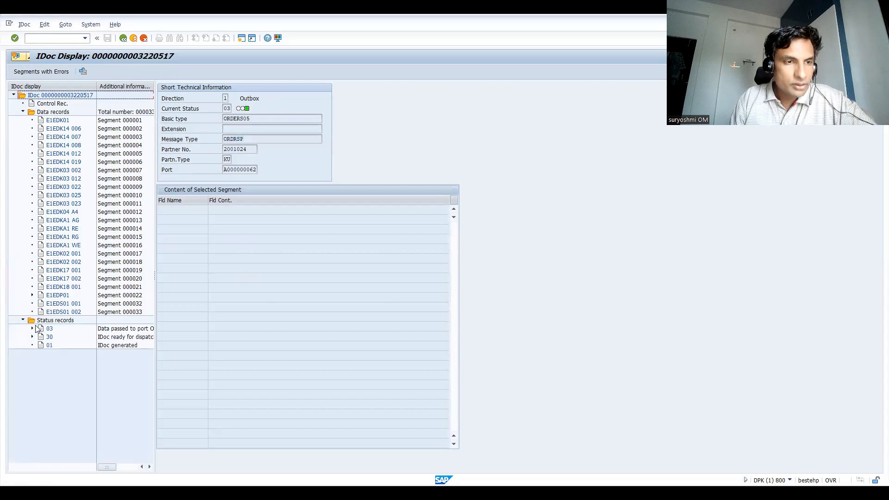
click(32, 328)
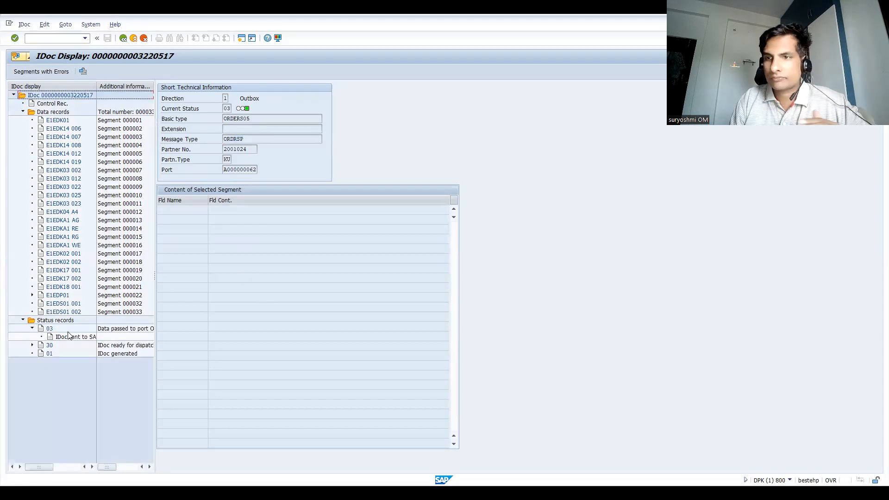
mouse_move(54, 309)
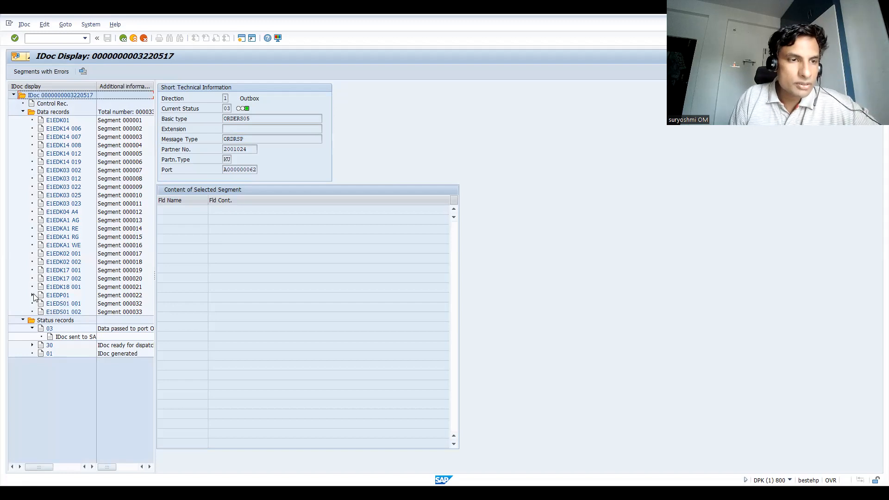
Step: Inspect item segment E1EDP02 001, header E1EDK01, organisation segments E1EDK14 007/008/012/019, dates E1EDK03 002/022 and tax E1EDK04 A4
click(32, 295)
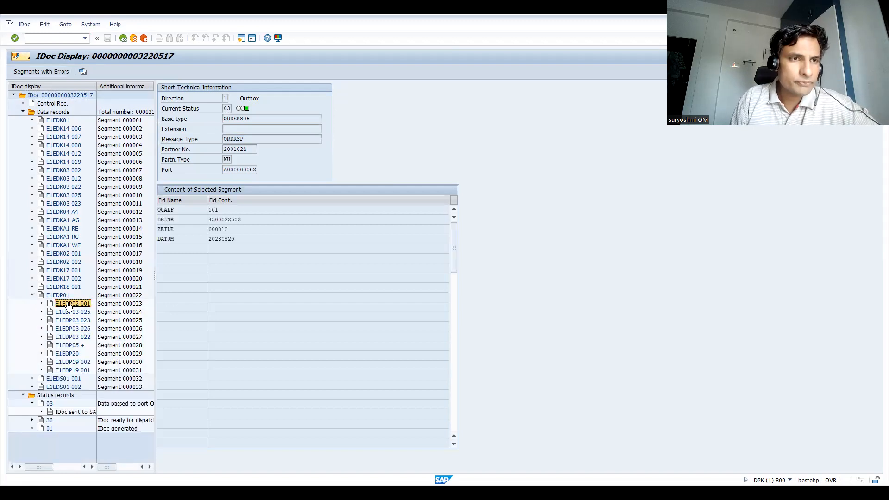
click(58, 119)
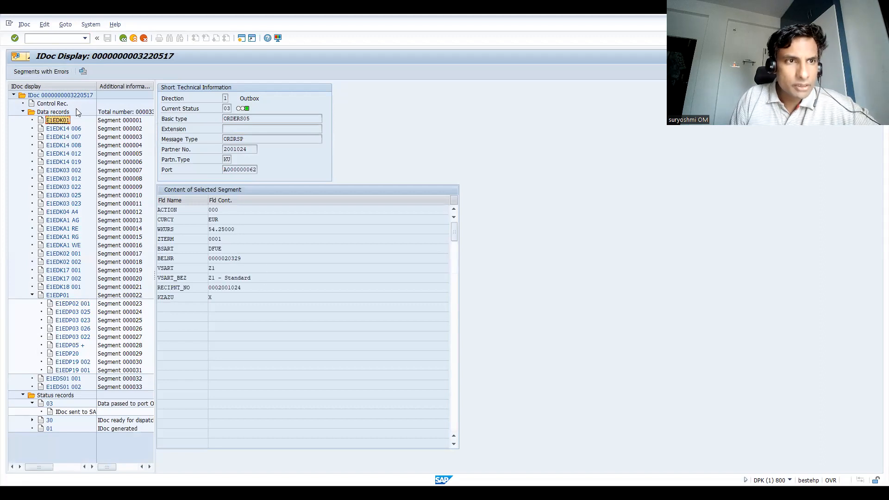
click(62, 137)
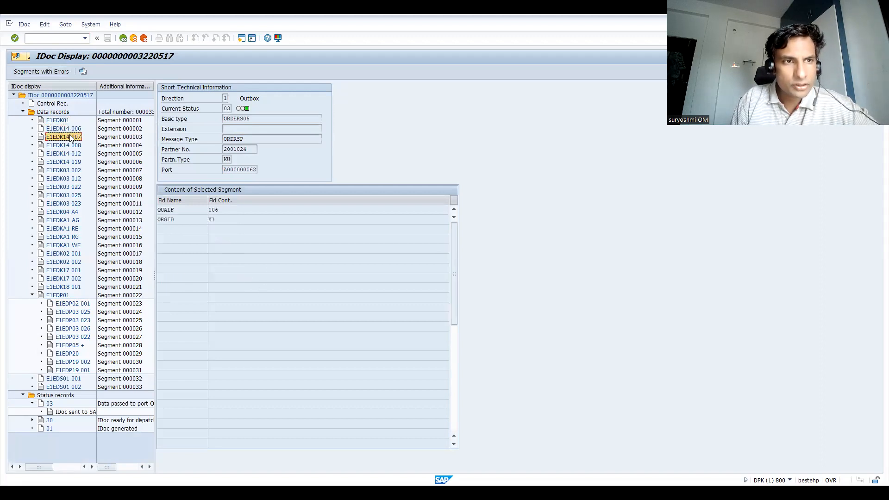
click(63, 145)
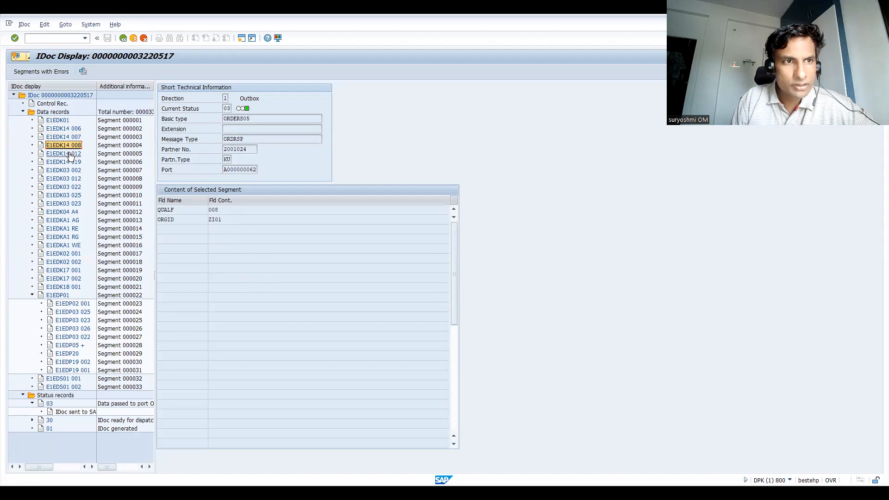
click(63, 153)
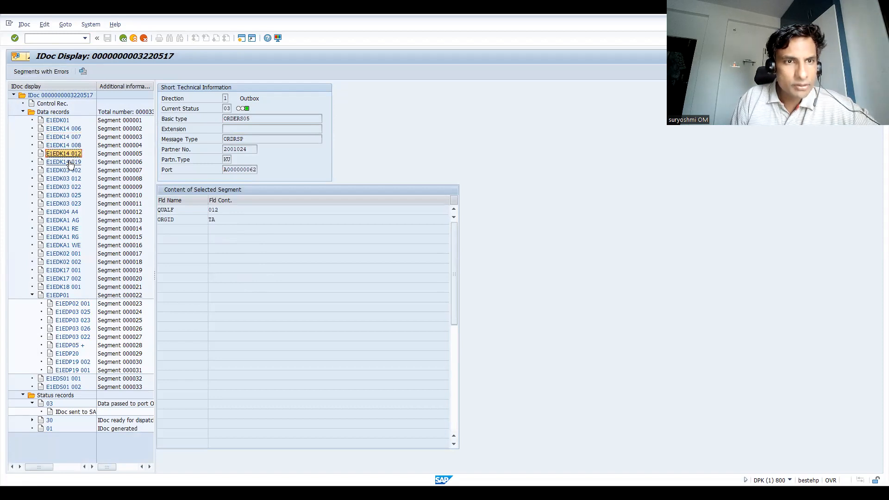
click(62, 171)
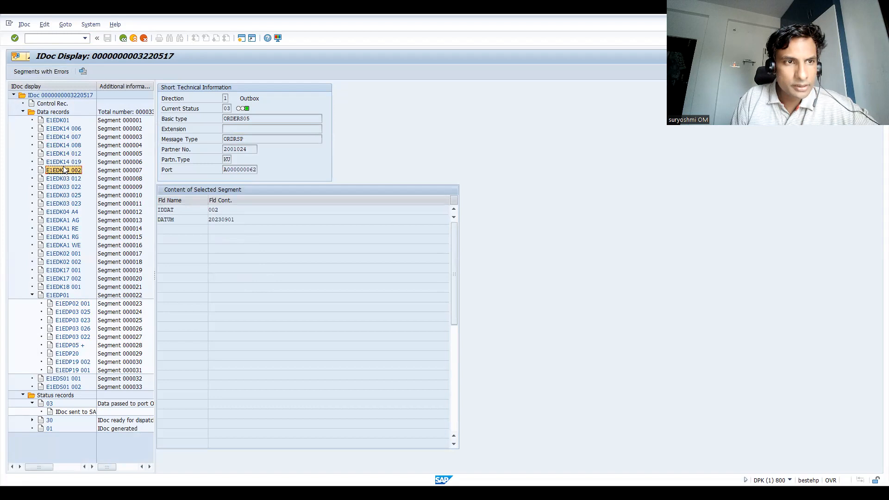
click(62, 161)
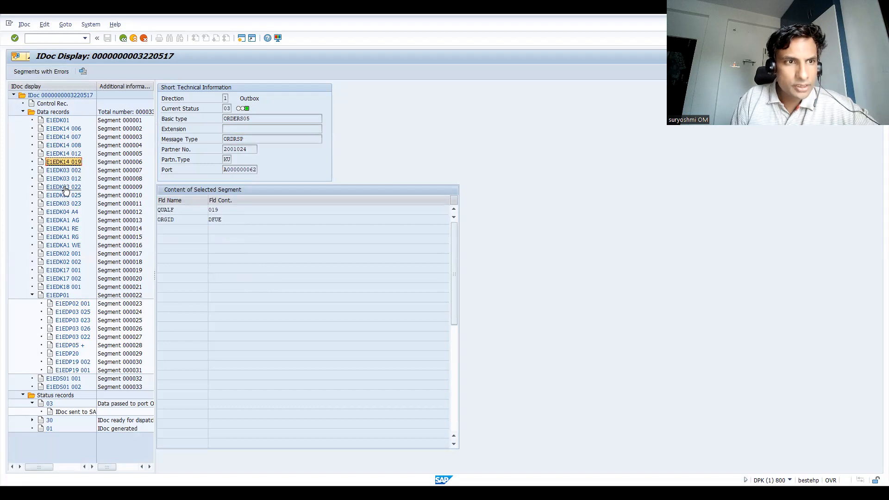
click(63, 186)
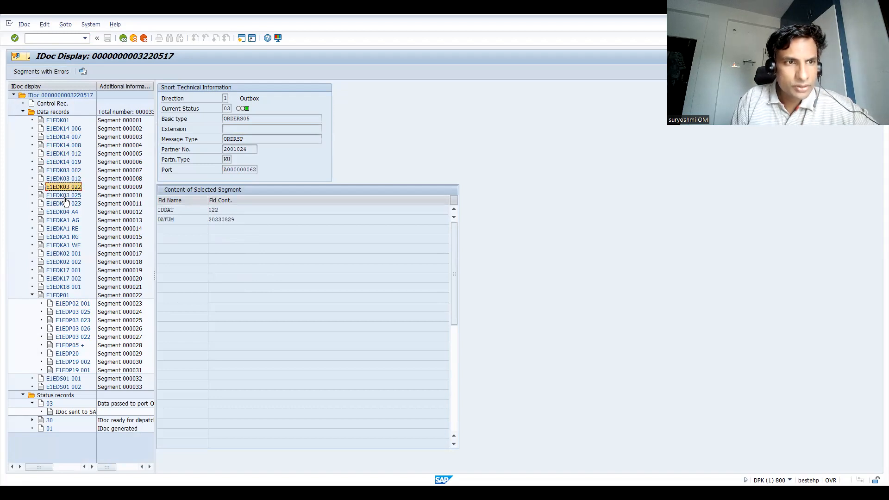
click(63, 203)
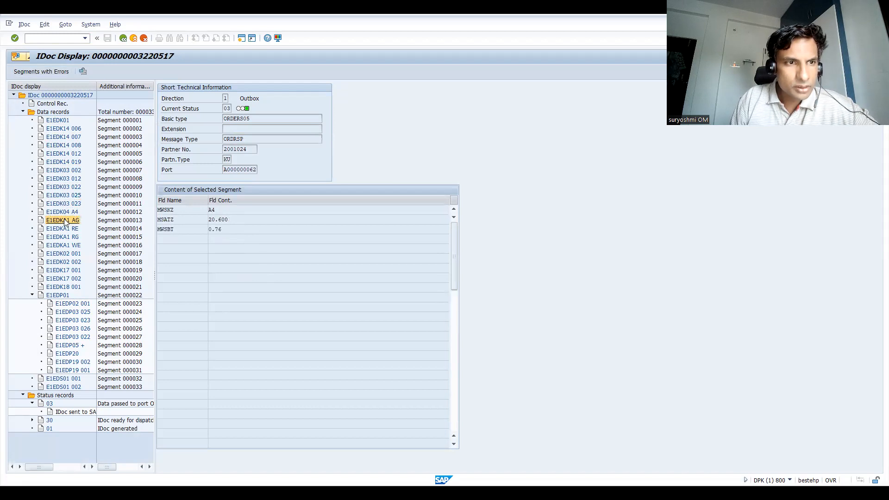
Step: Inspect the partner segments E1EDKA1 AG, RE, RG and WE (ship-to)
click(62, 220)
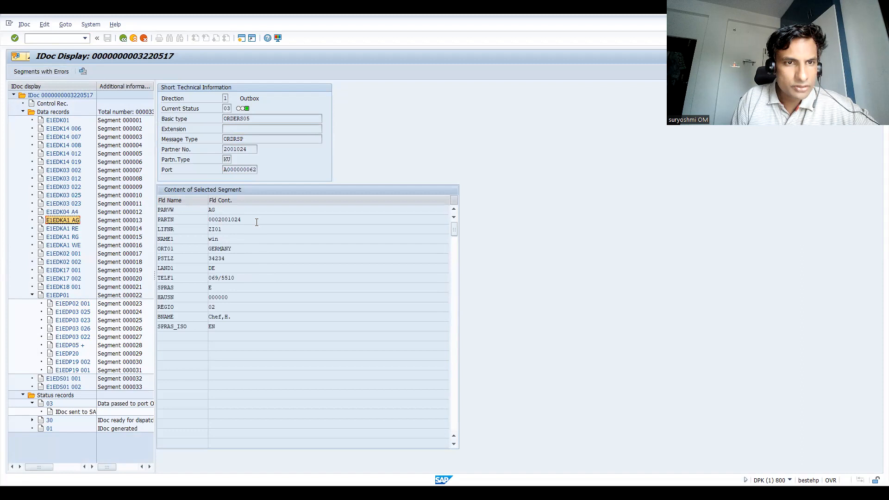
click(63, 228)
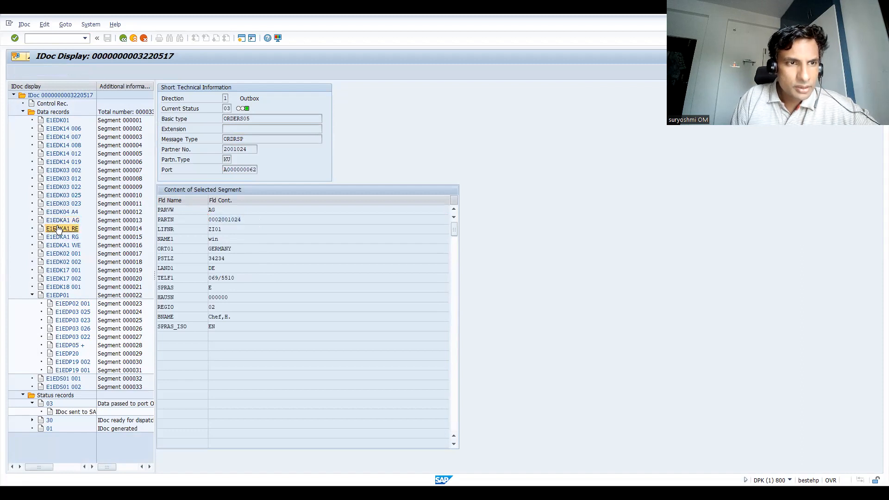
click(62, 229)
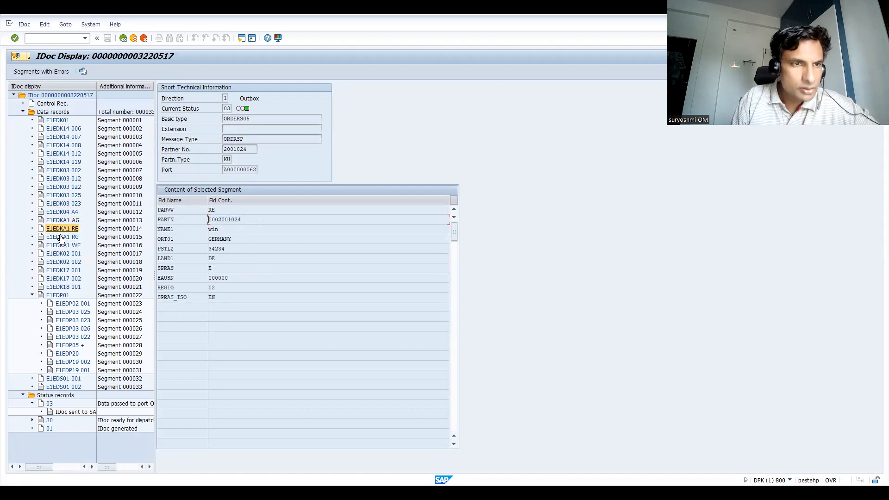
click(62, 236)
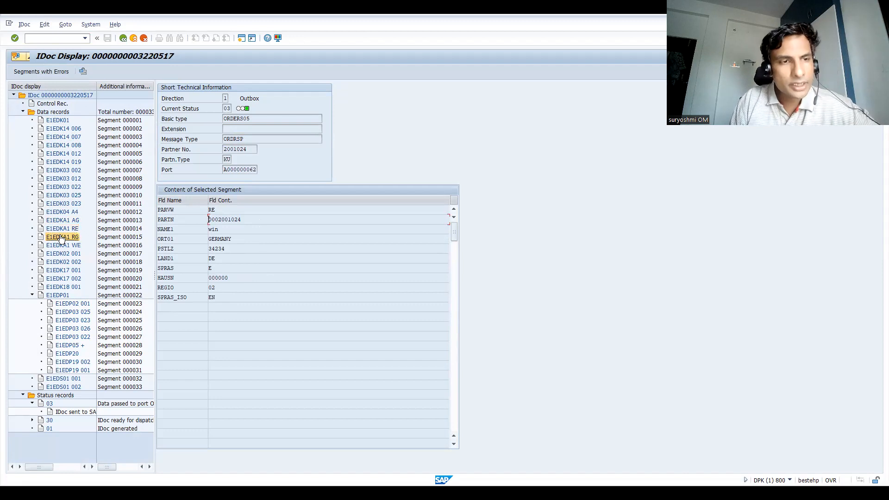
click(62, 245)
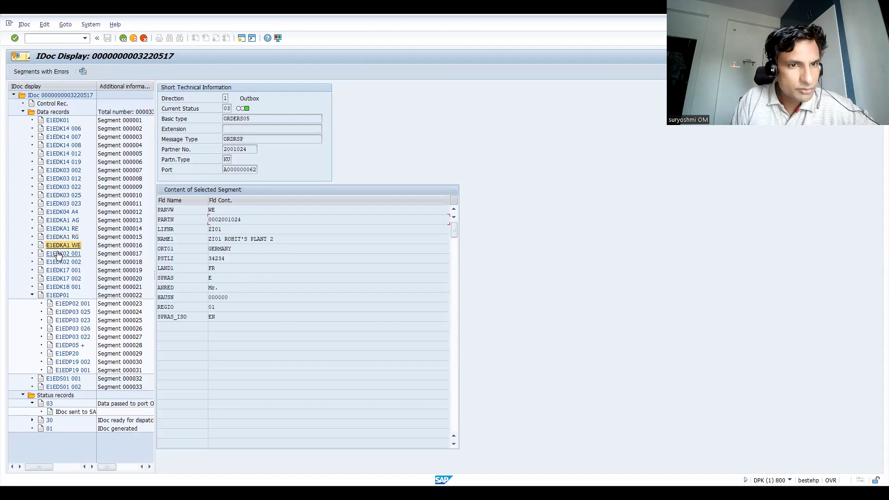
click(63, 261)
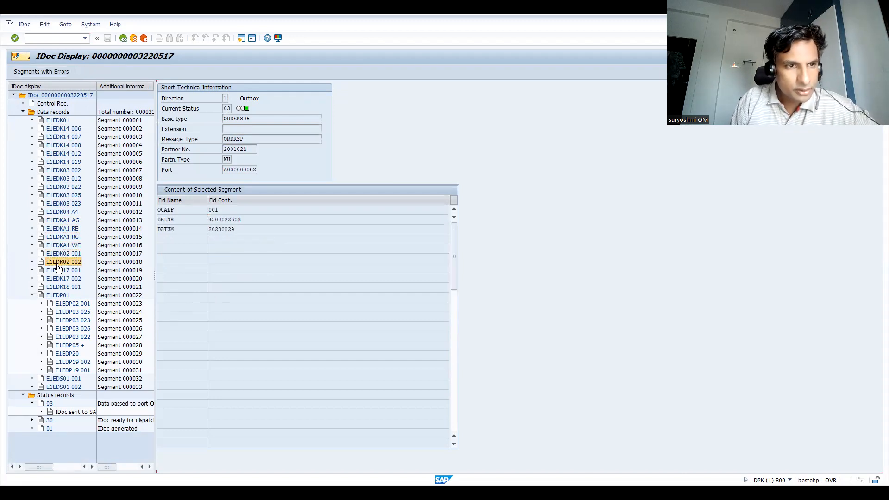
click(63, 279)
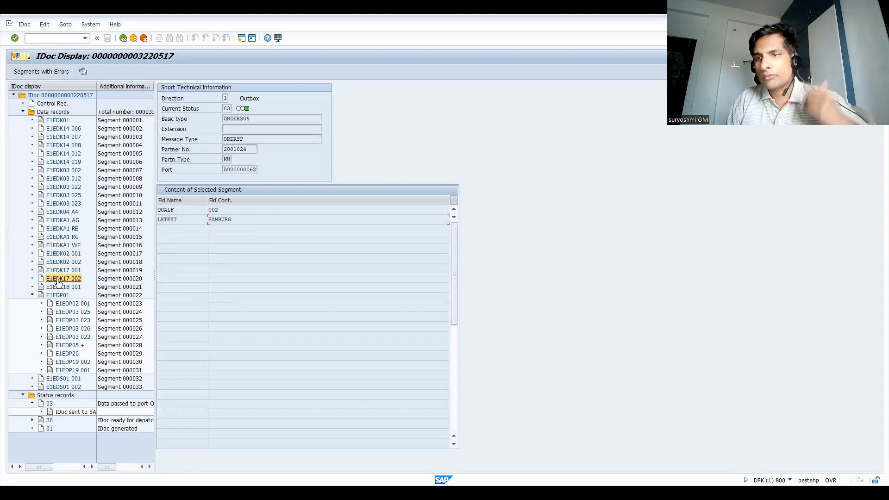
click(63, 287)
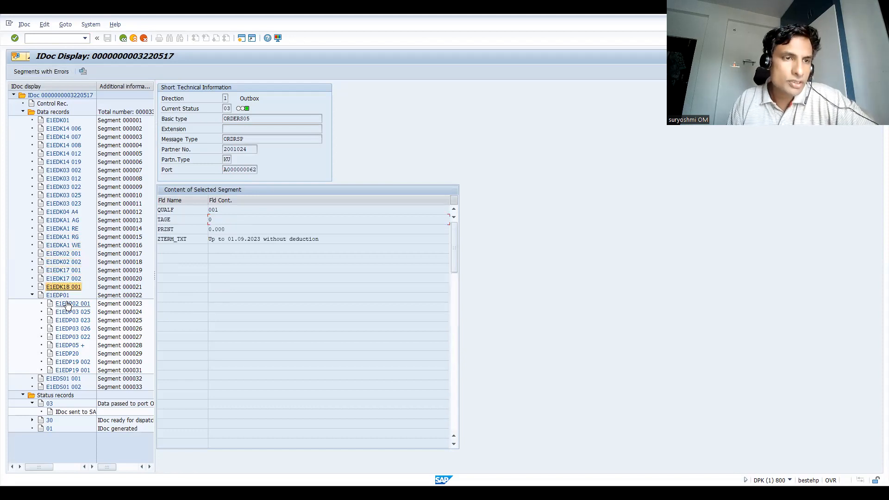
click(71, 328)
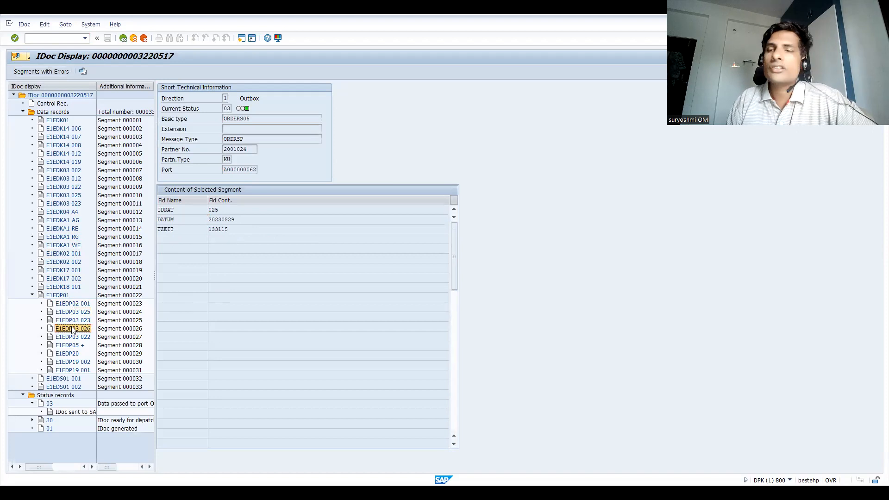
click(72, 328)
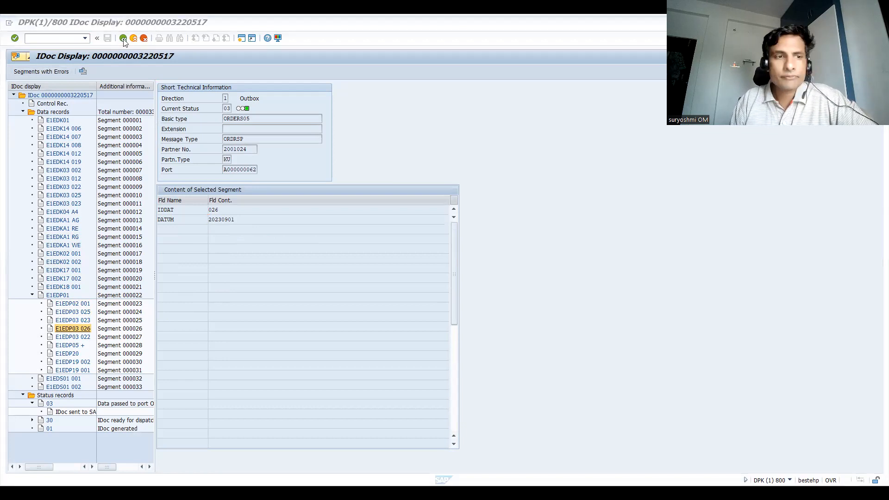
click(122, 38)
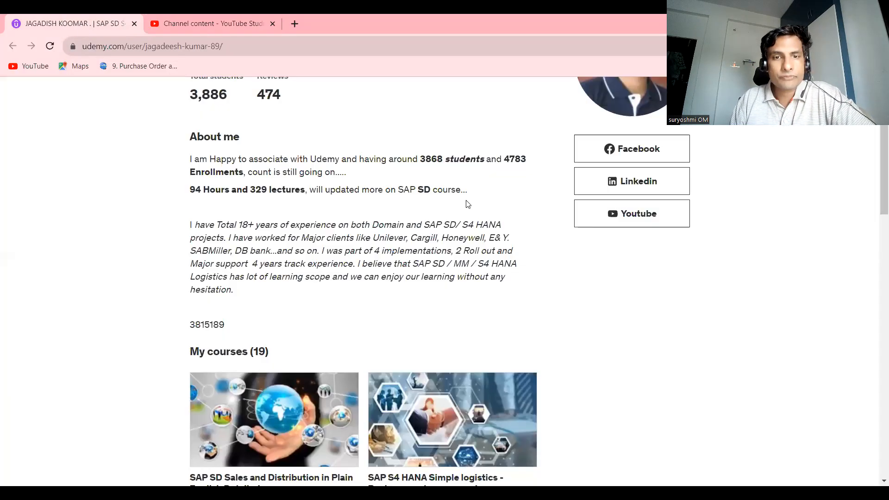
Step: Scroll down the Udemy instructor profile through the My courses section to the pagination of its 19 courses
scroll(down, 3)
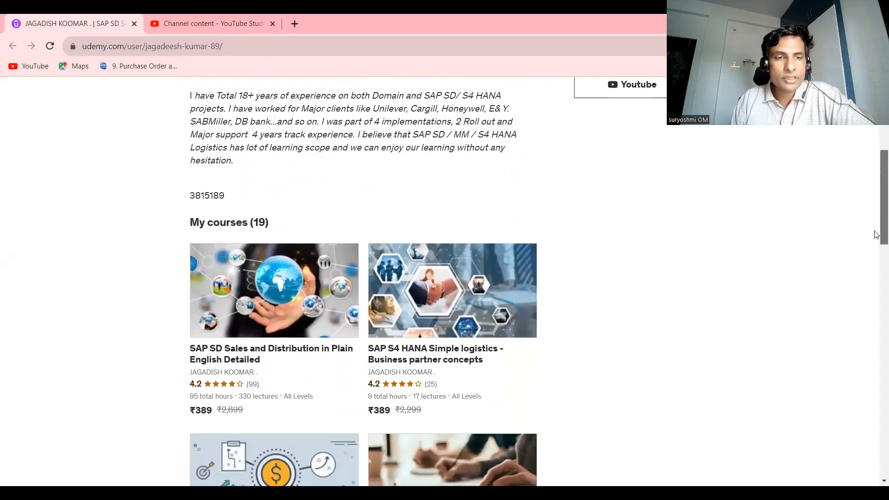
scroll(down, 3)
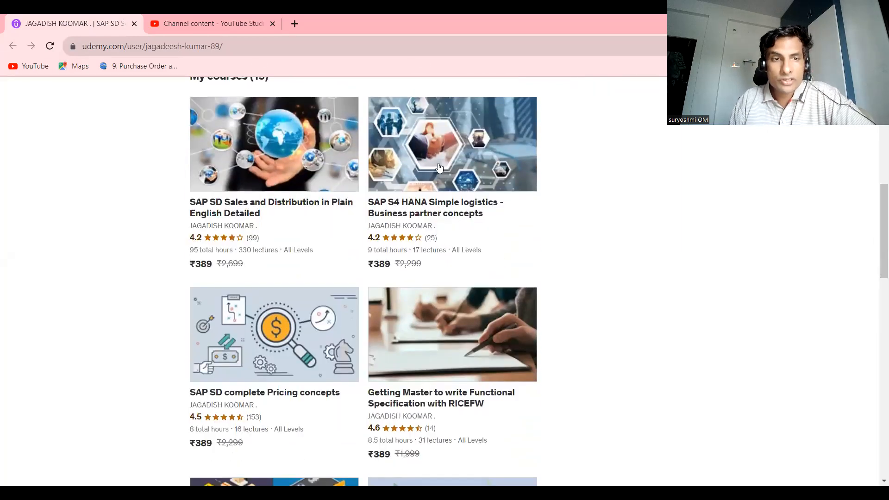
mouse_move(262, 254)
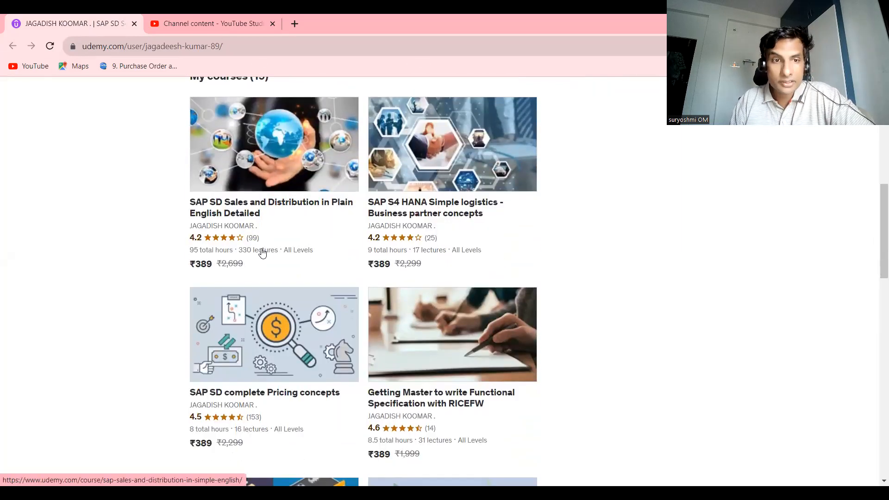
mouse_move(419, 228)
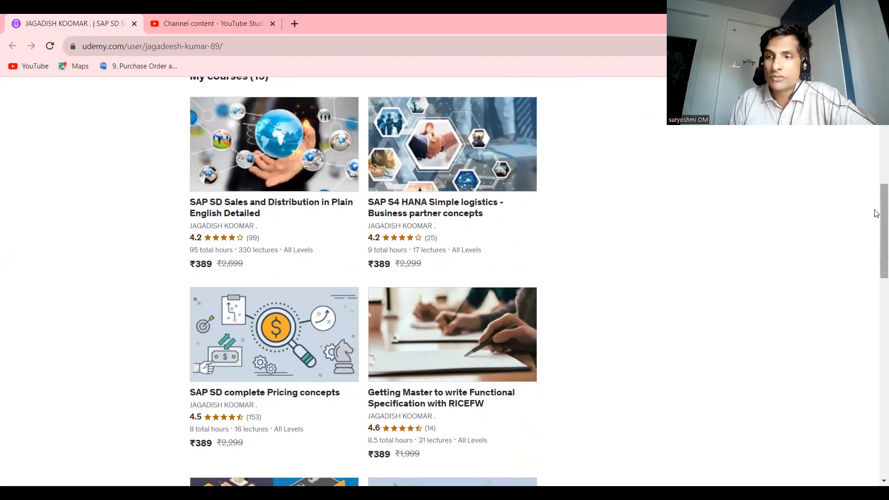
scroll(down, 3)
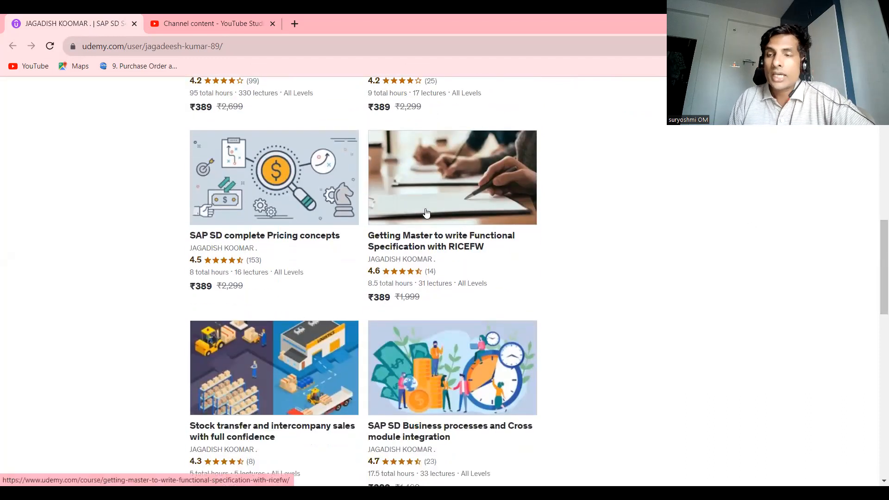
scroll(up, 3)
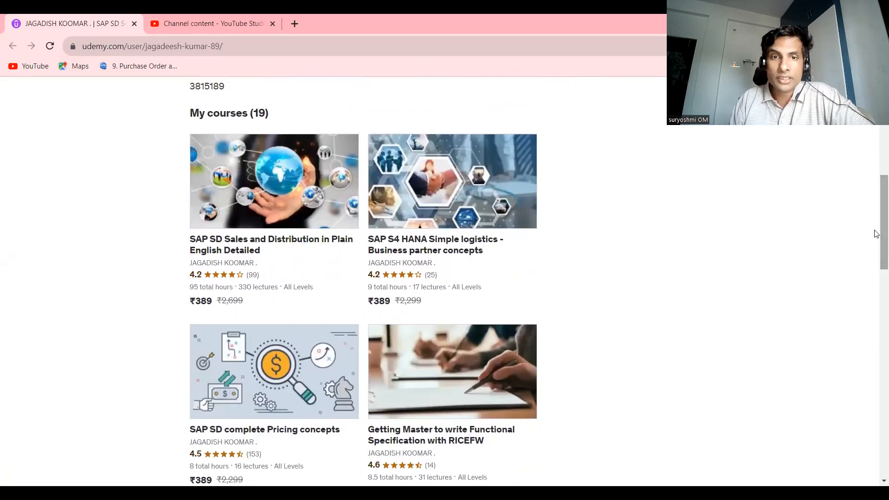
scroll(down, 3)
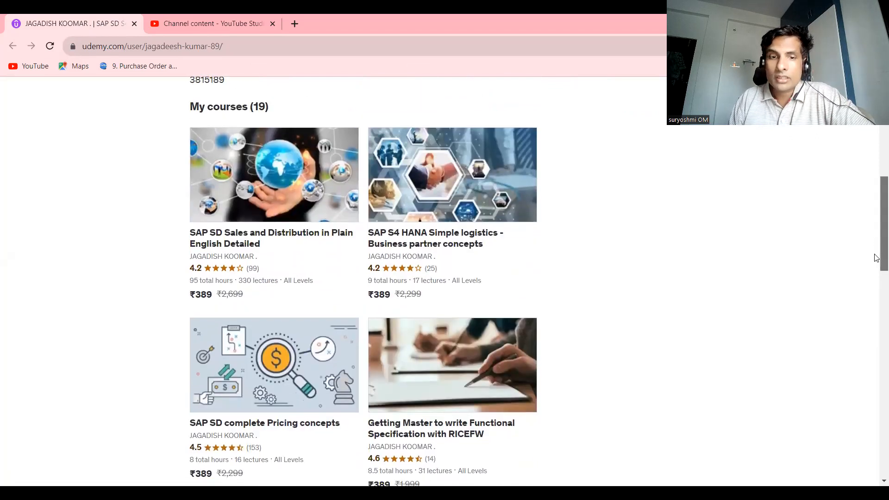
scroll(down, 3)
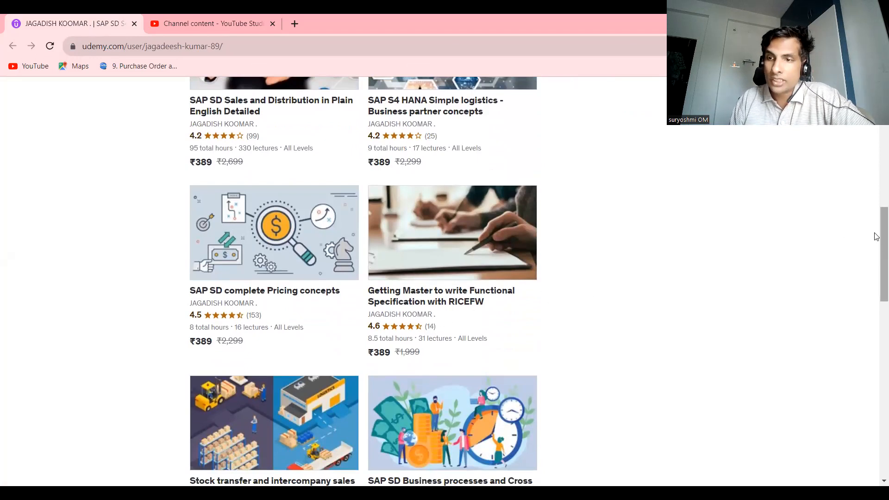
scroll(down, 3)
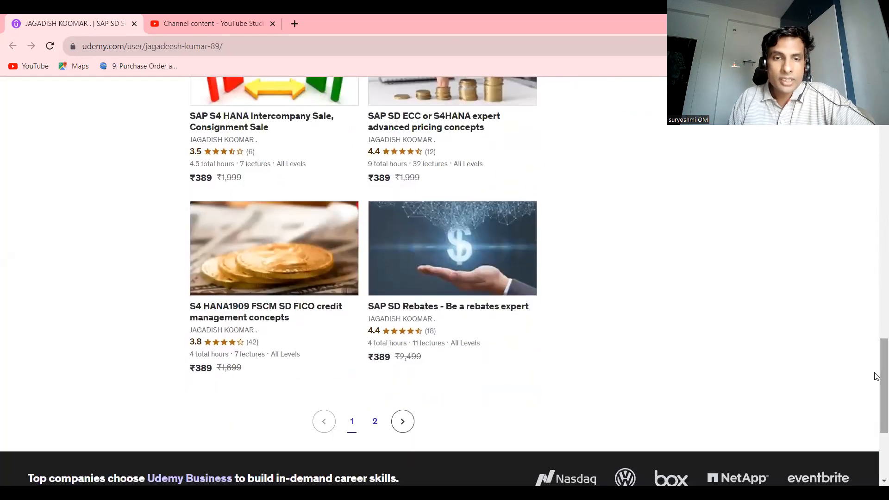
Step: View page 2 of the courses down to Realtime idoc training, then return to page 1
click(374, 421)
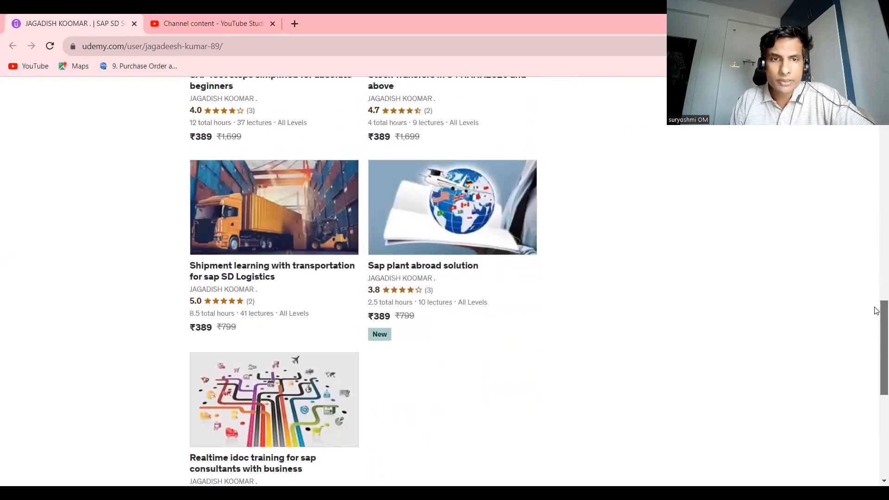
scroll(down, 3)
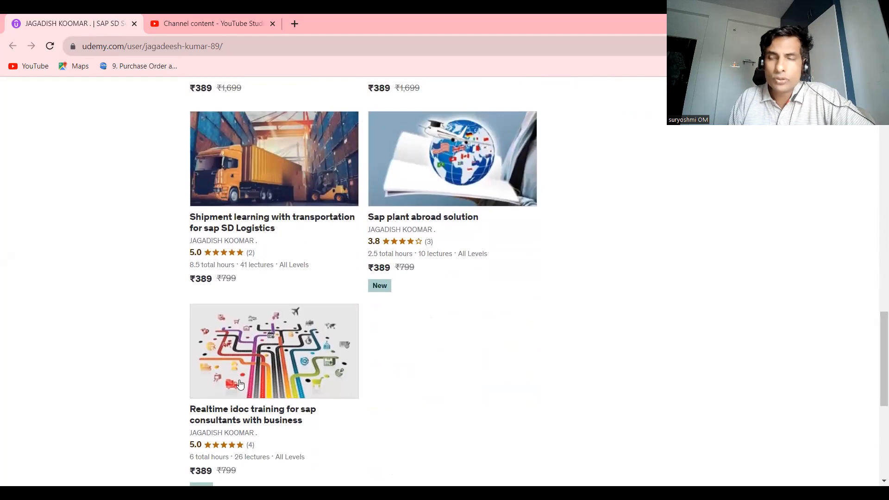
mouse_move(245, 390)
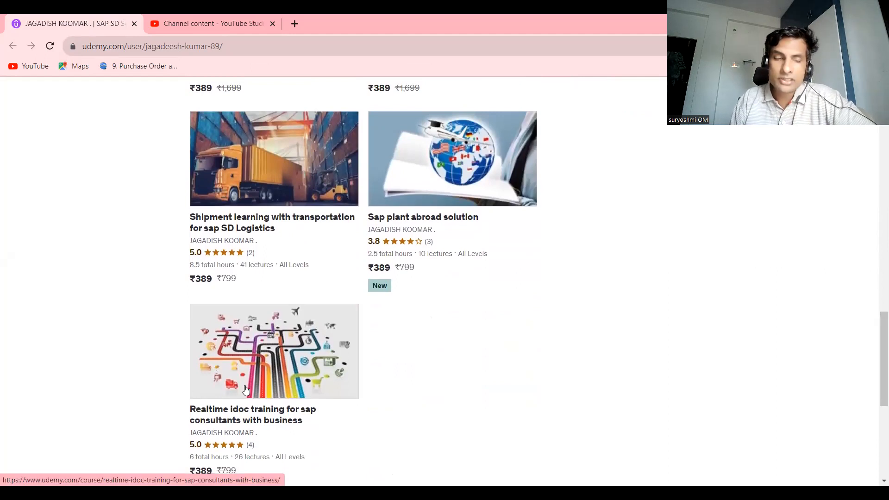
mouse_move(257, 391)
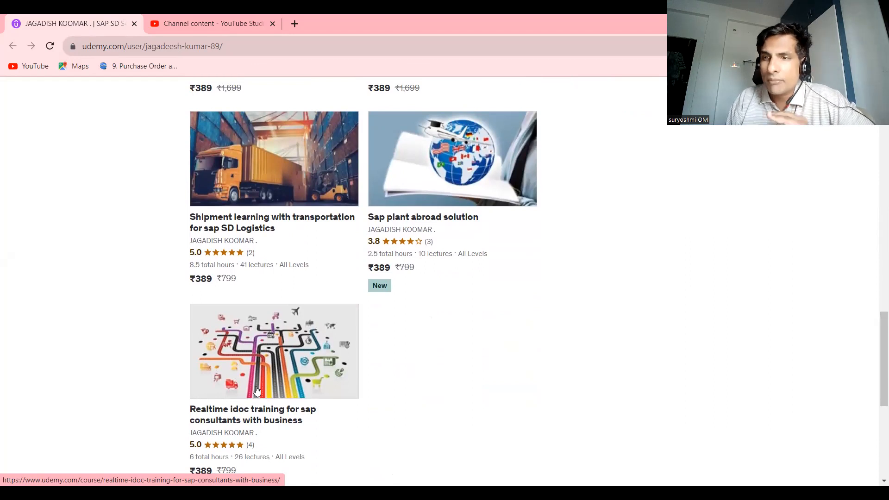
mouse_move(272, 388)
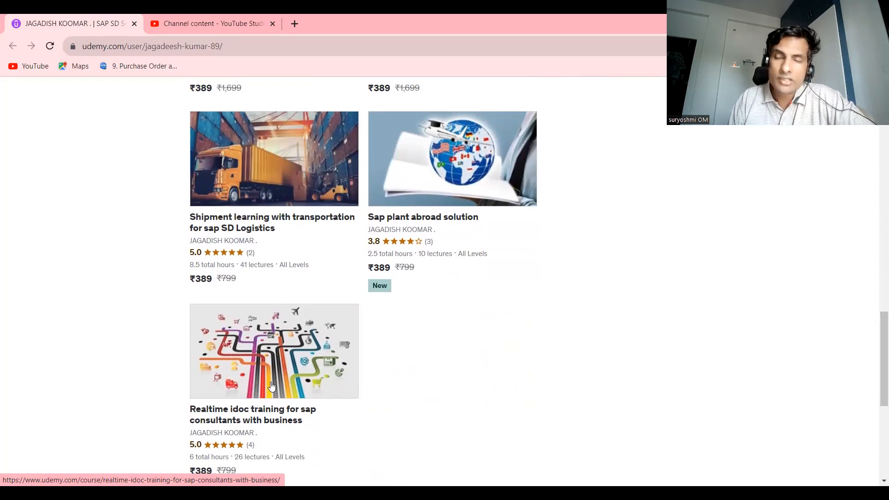
mouse_move(876, 418)
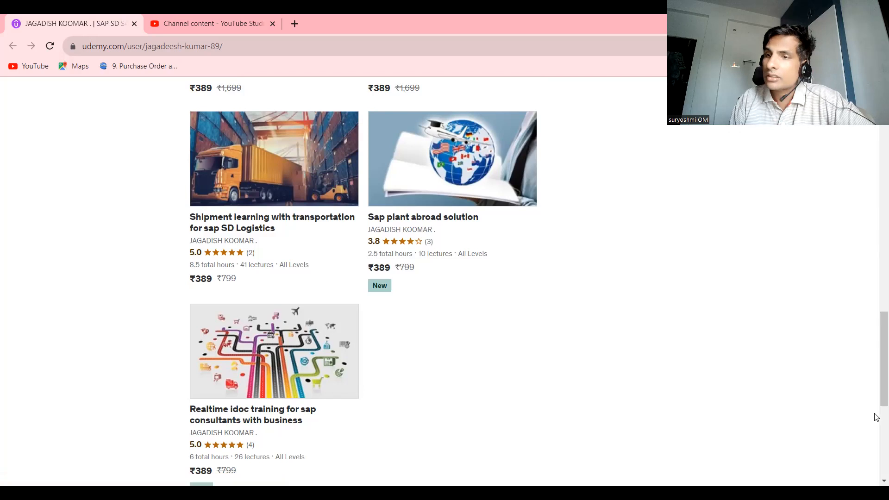
scroll(down, 3)
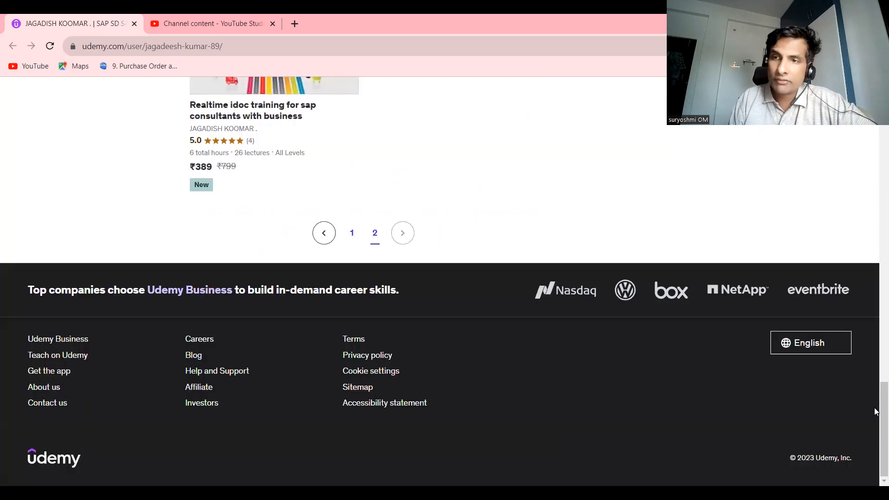
scroll(up, 3)
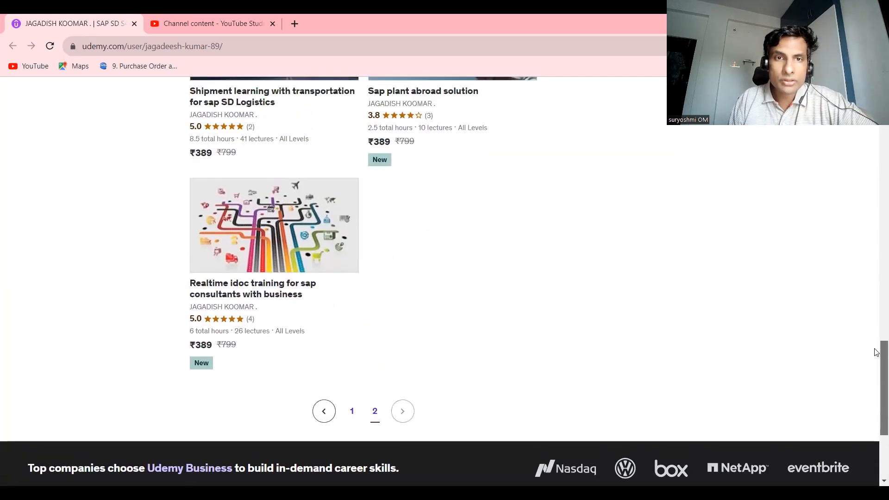
scroll(up, 3)
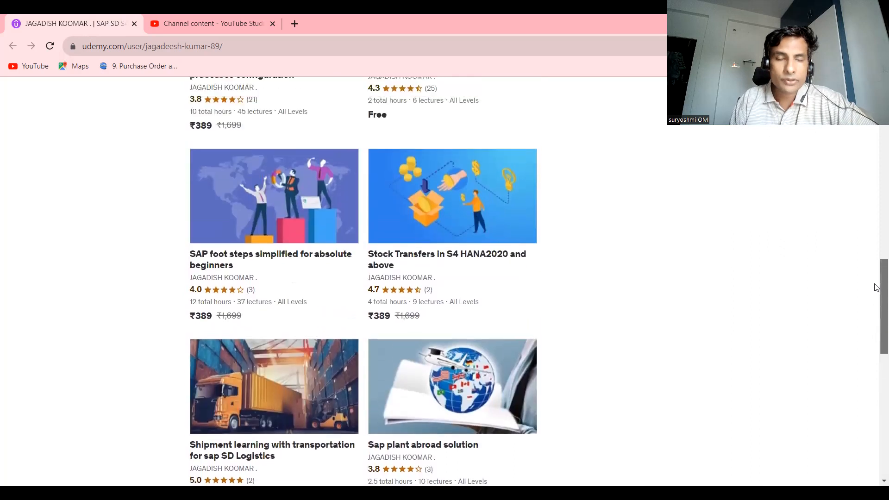
scroll(down, 3)
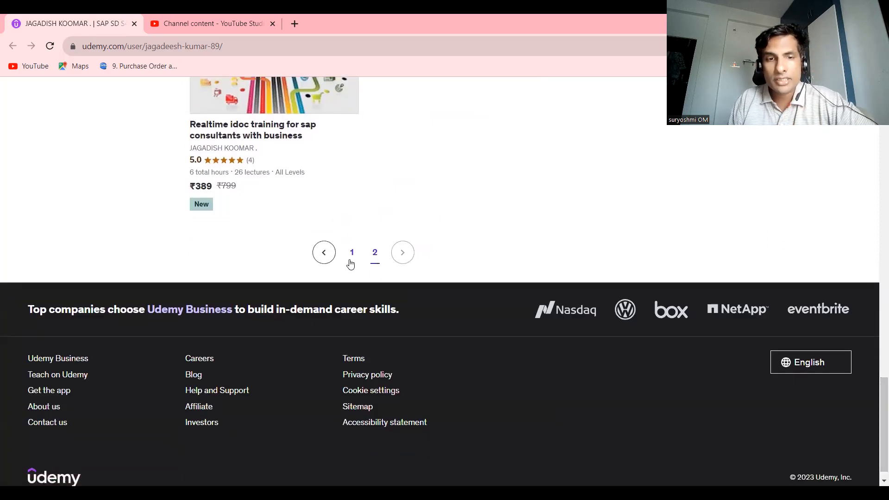
click(352, 252)
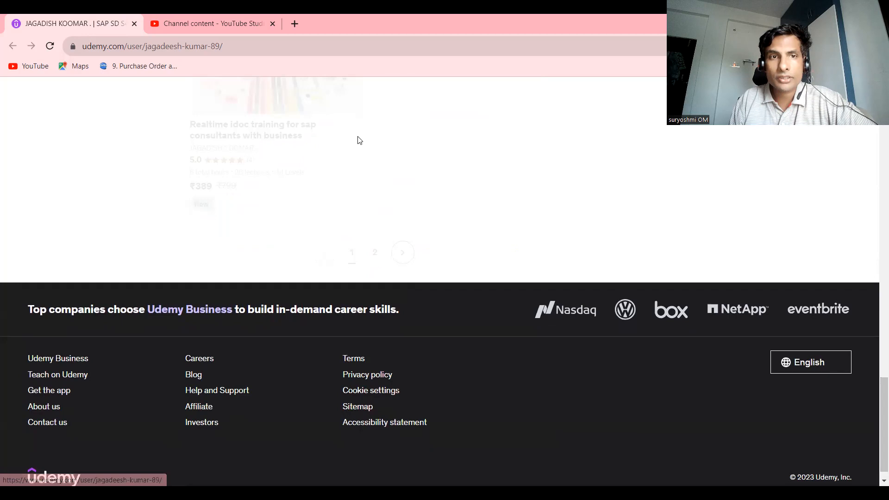